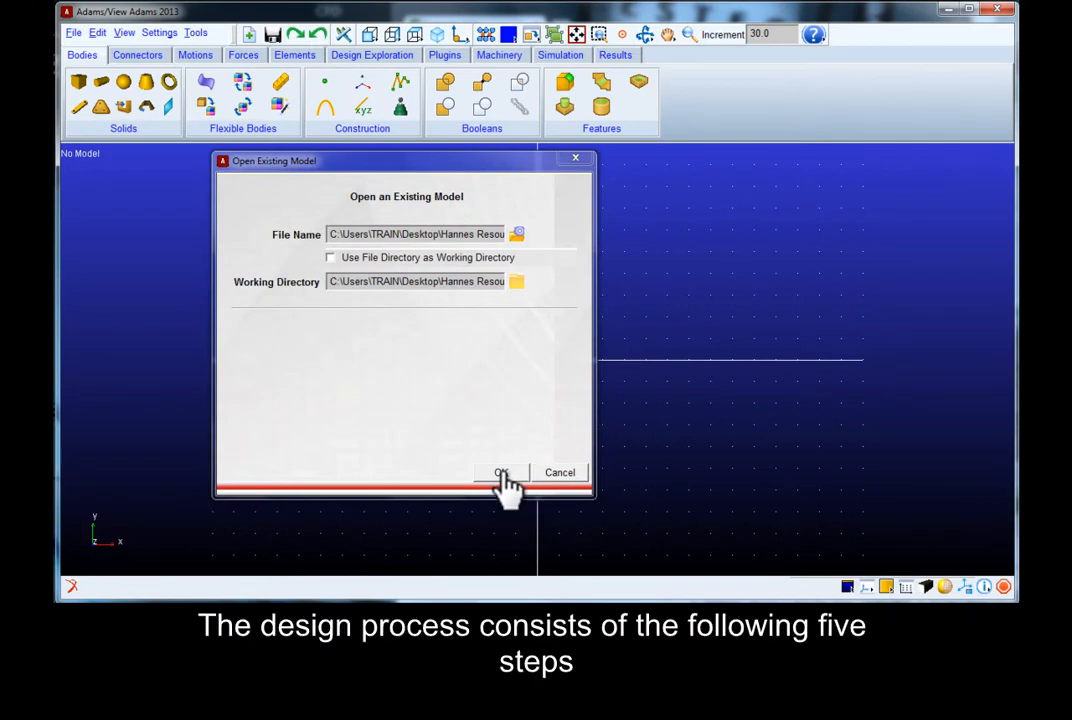
Confirm the Open Existing Model dialog to load the bicycle frame model as MODEL_1.
left_click(501, 472)
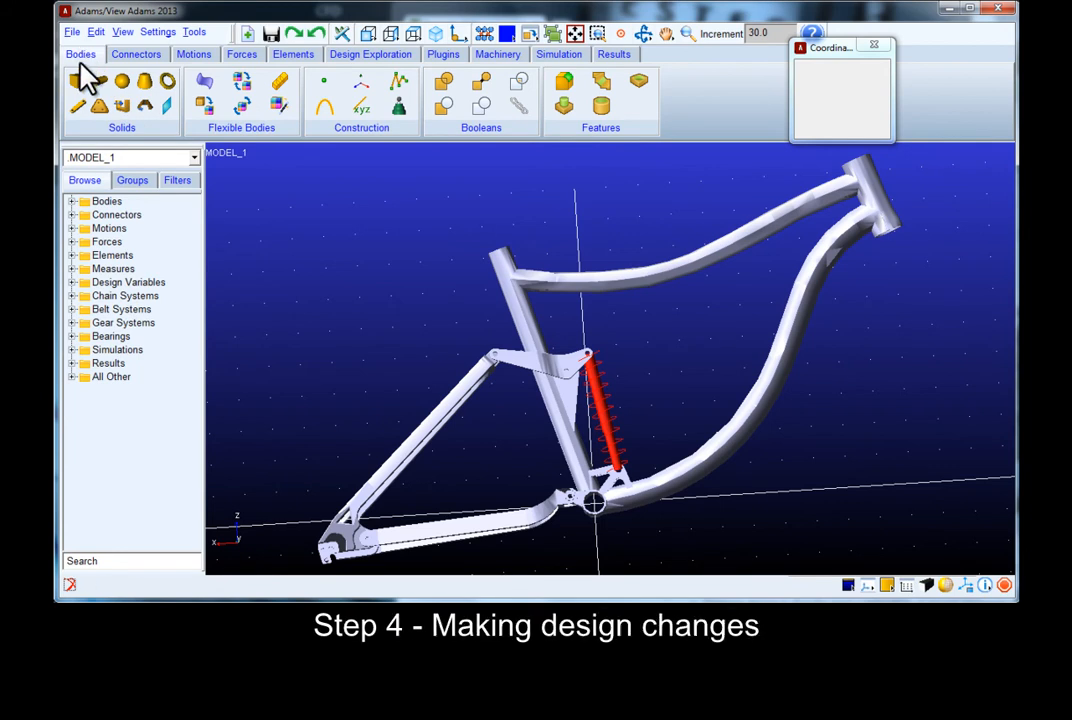
mouse_move(88, 78)
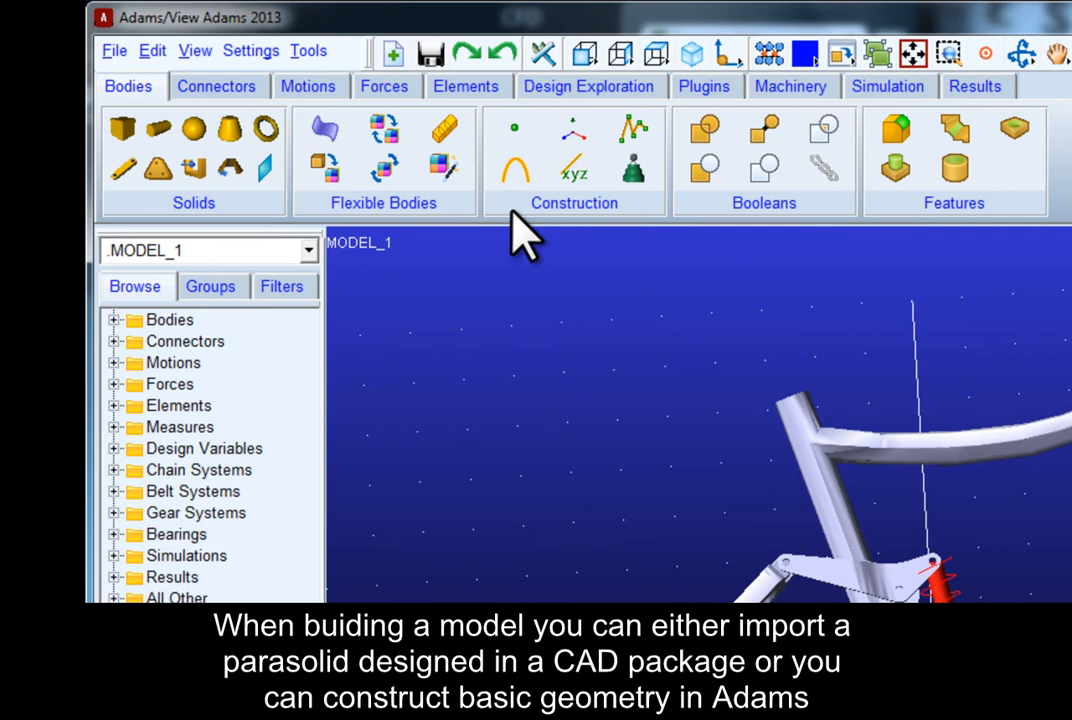
mouse_move(790, 240)
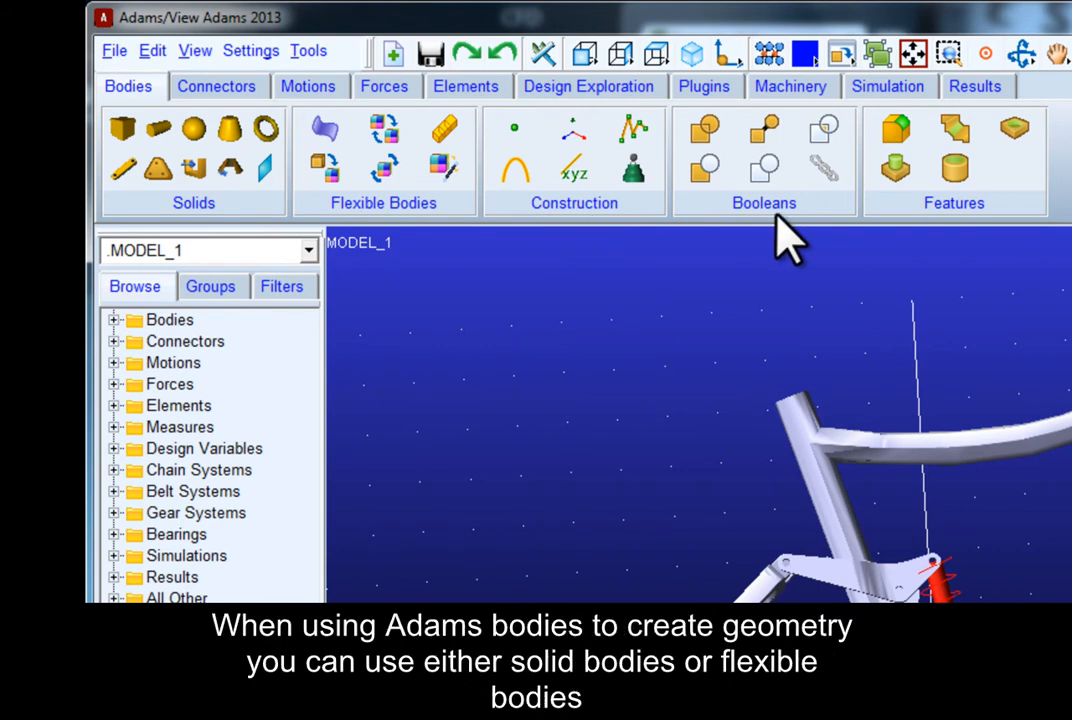
mouse_move(918, 230)
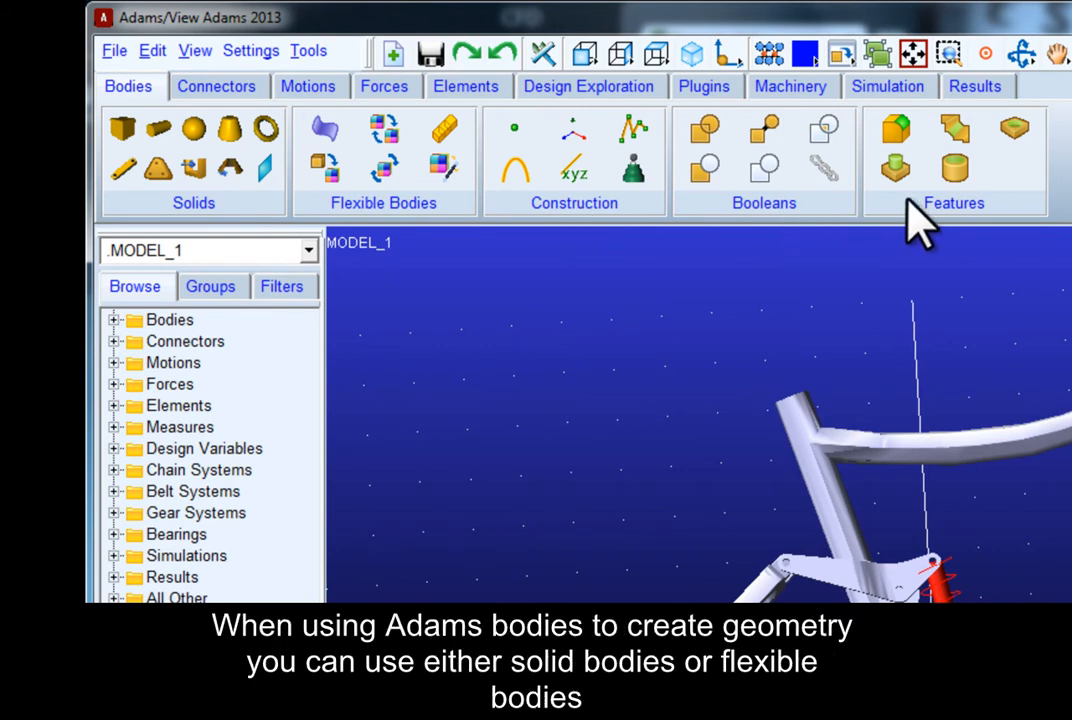
mouse_move(970, 240)
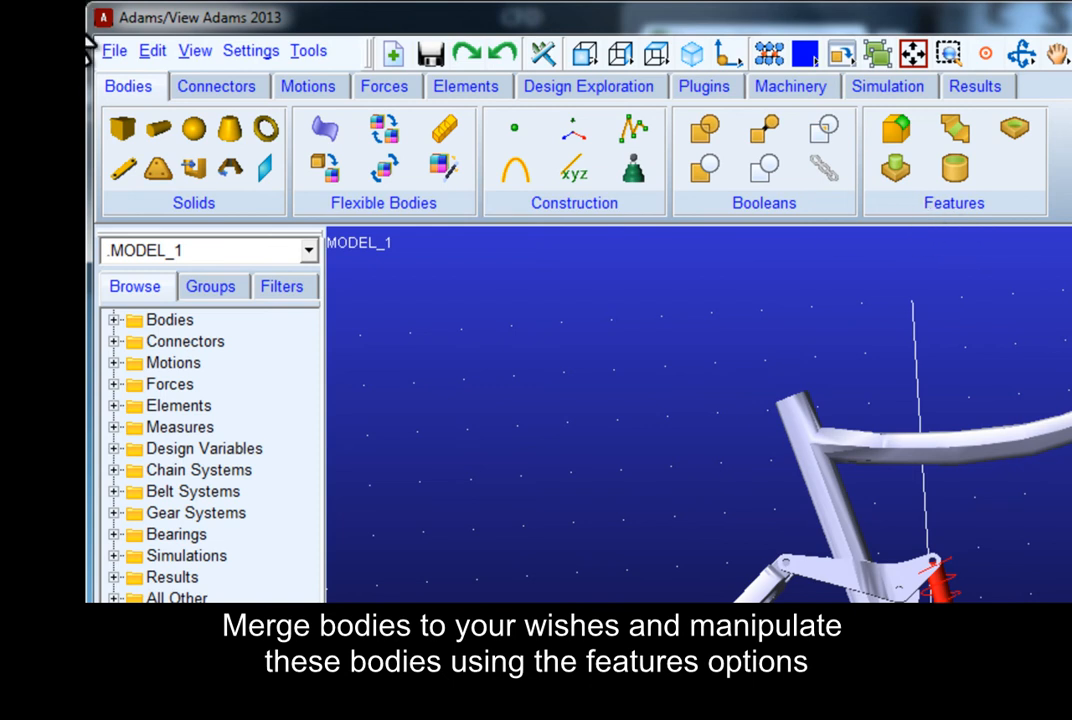
Tour the Connectors, Motions and Elements ribbon tabs in turn.
left_click(215, 86)
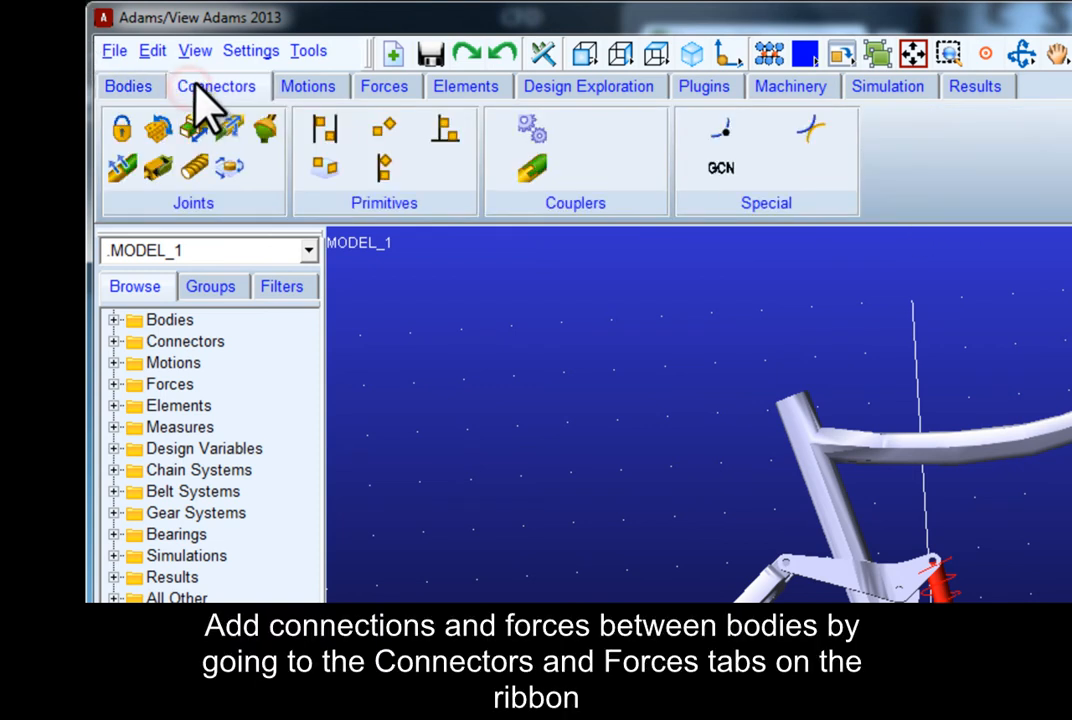
left_click(308, 86)
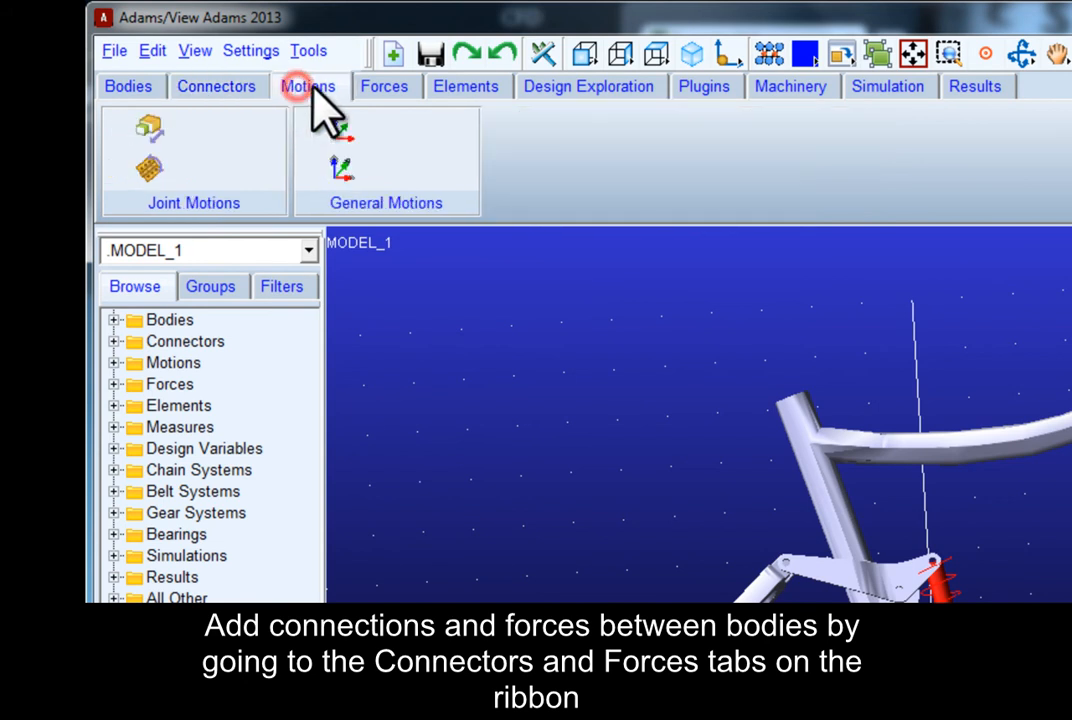
left_click(465, 86)
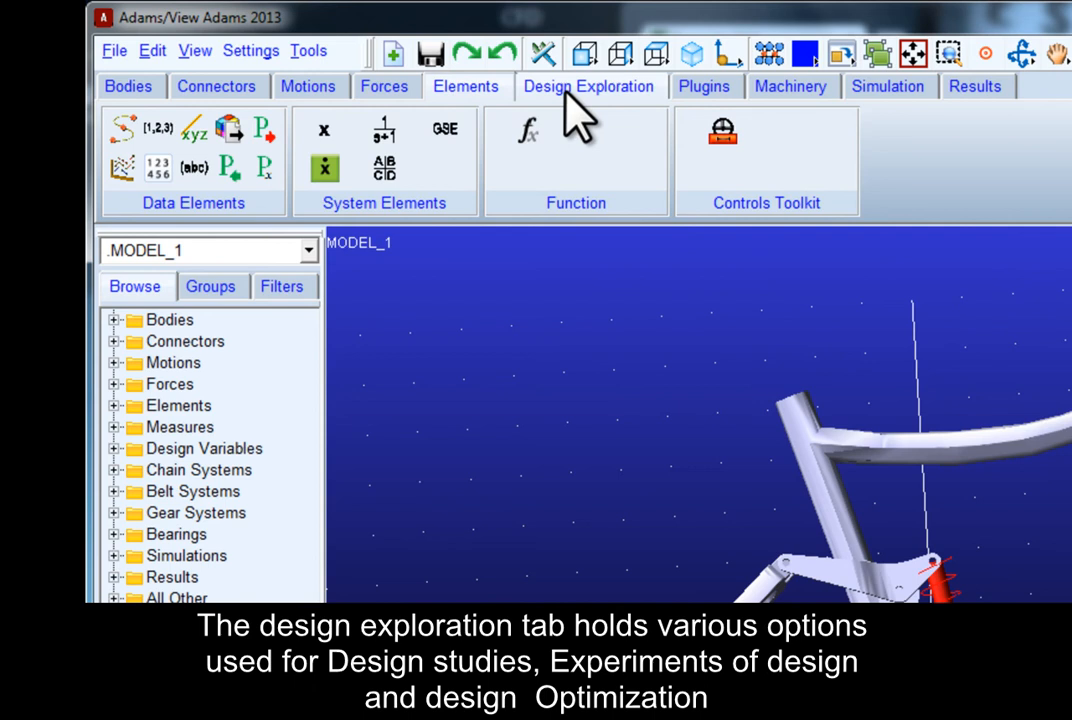
Show the Design Exploration tools, then the Plugins tab's controls, vibration and durability tools.
left_click(588, 86)
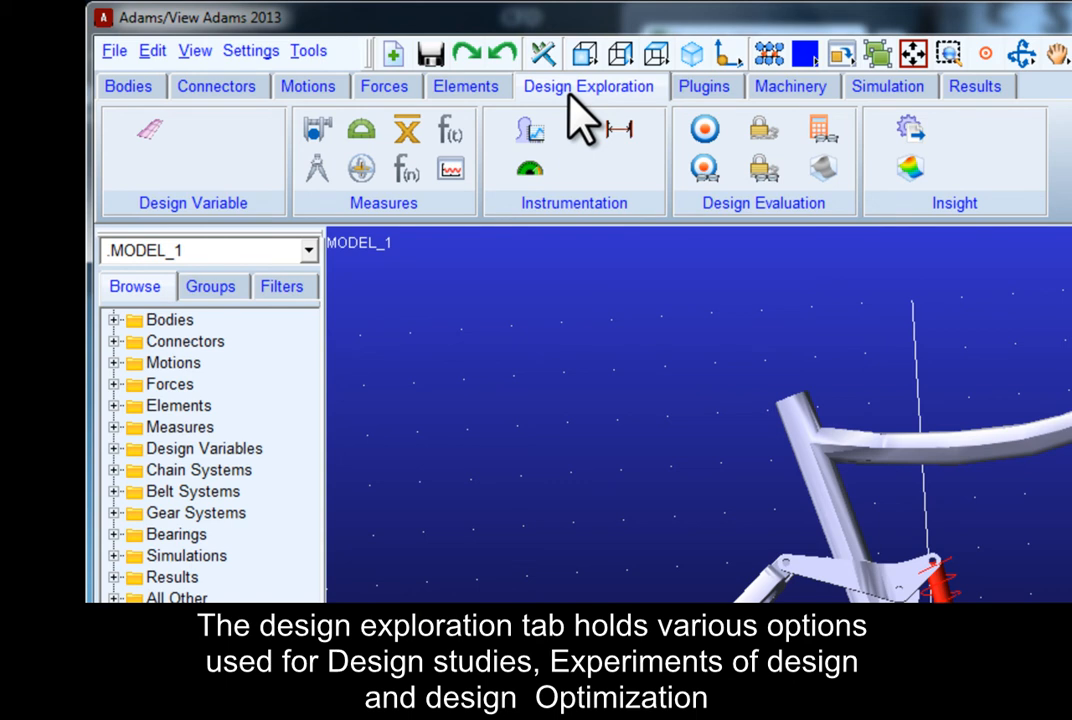
left_click(703, 86)
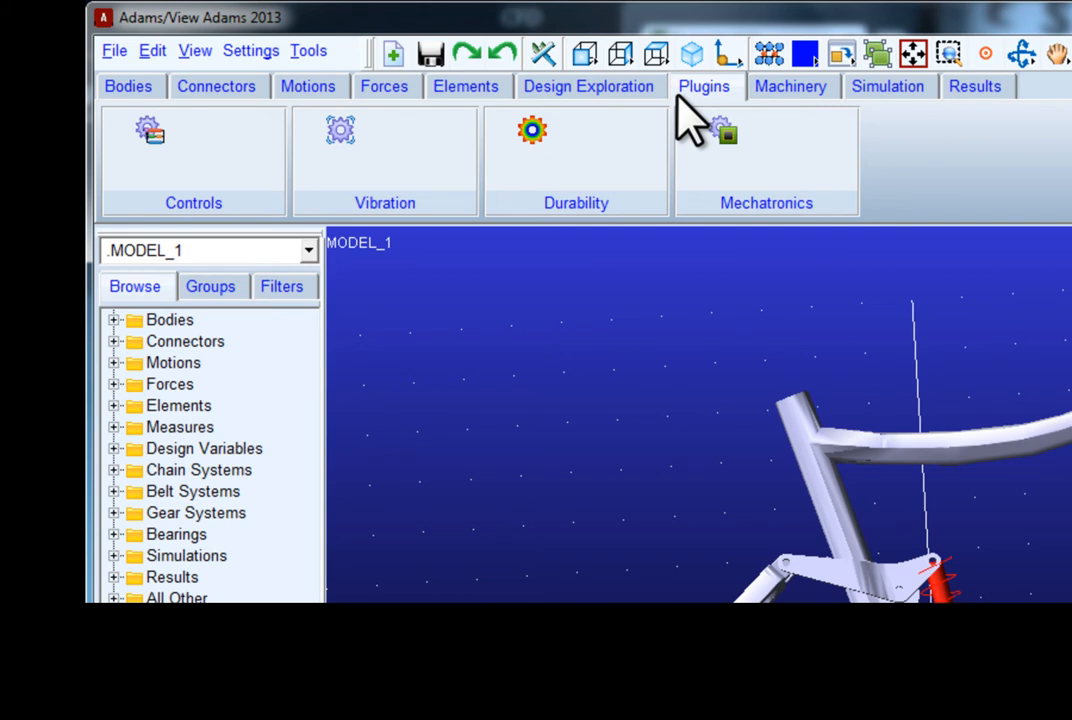
Step through the Machinery, Simulation and Results ribbon tabs in turn.
left_click(790, 86)
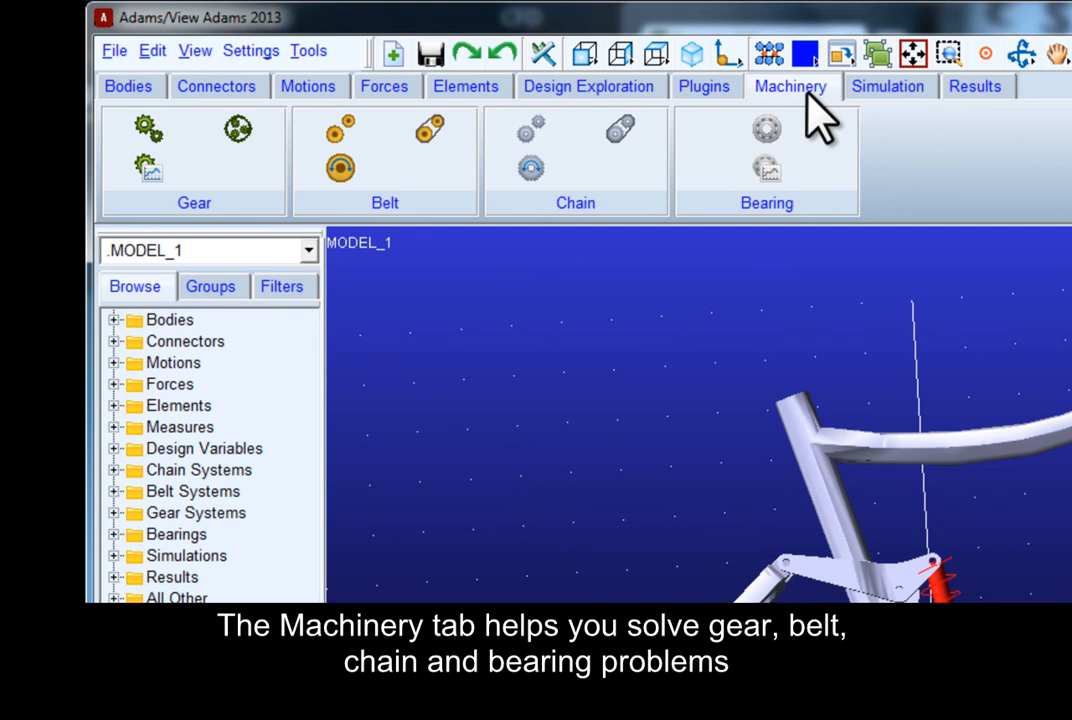
left_click(886, 86)
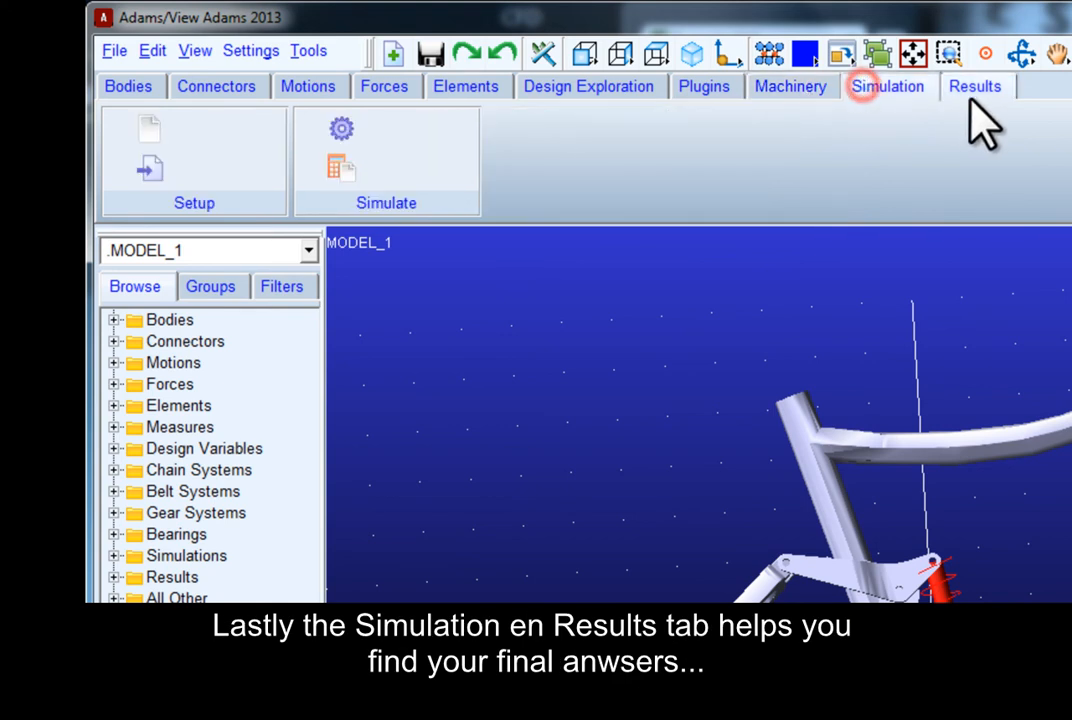
left_click(974, 86)
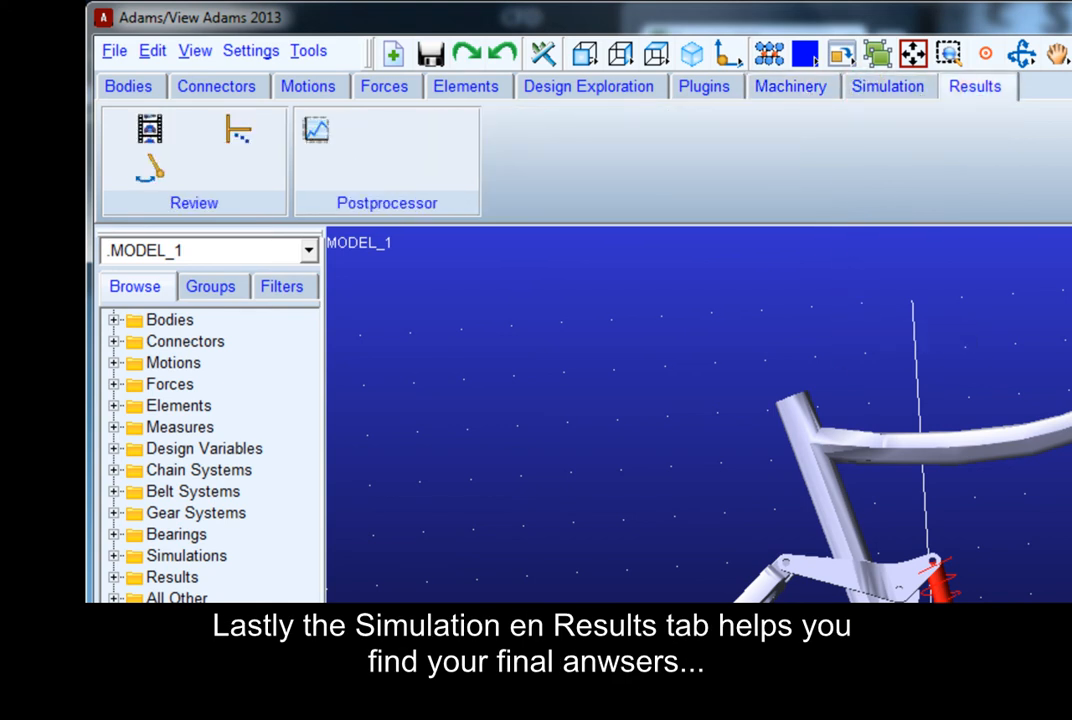